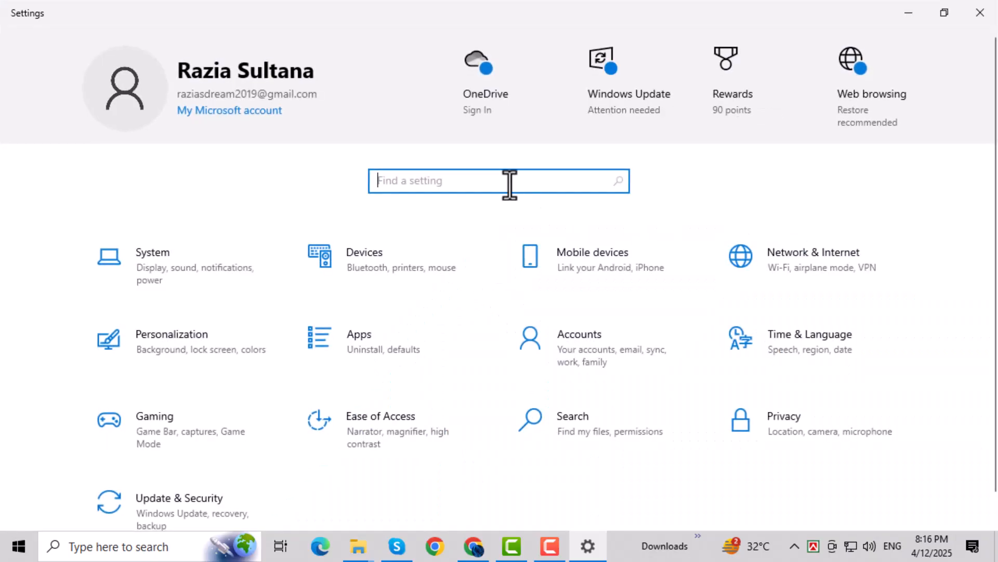
Search for Accessibility settings and go to Color filters to confirm they are Off
text(Accessibility)
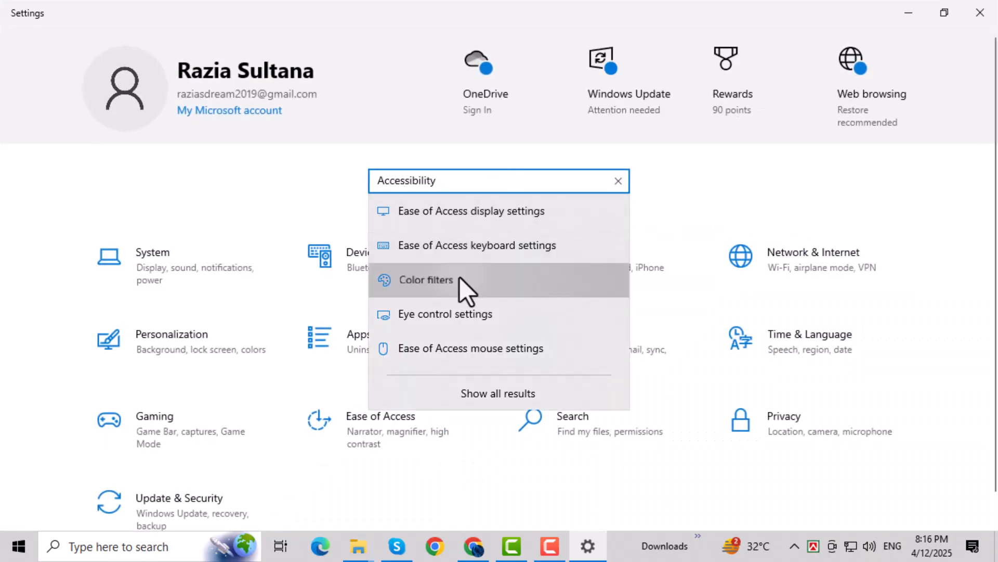
click(425, 280)
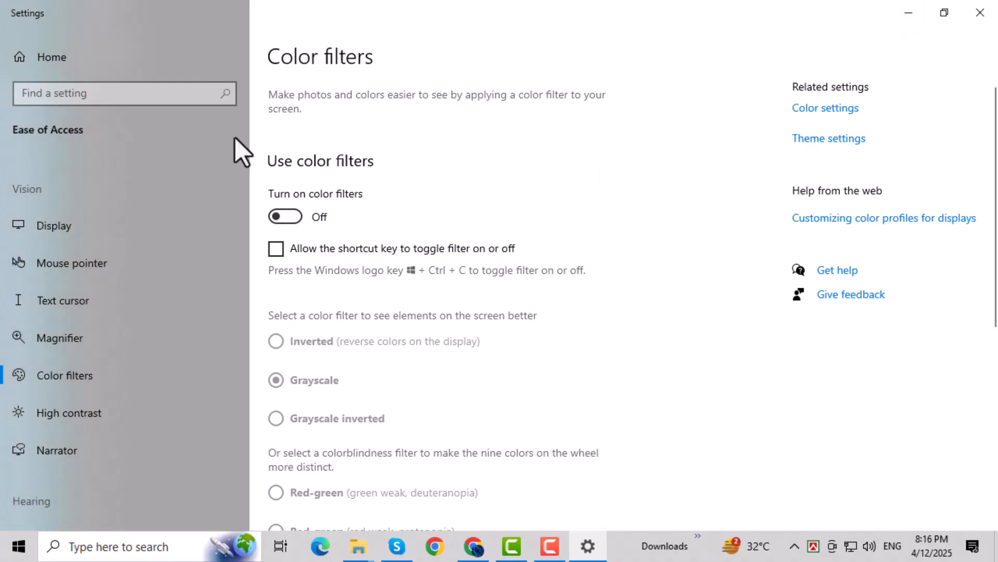
mouse_move(109, 391)
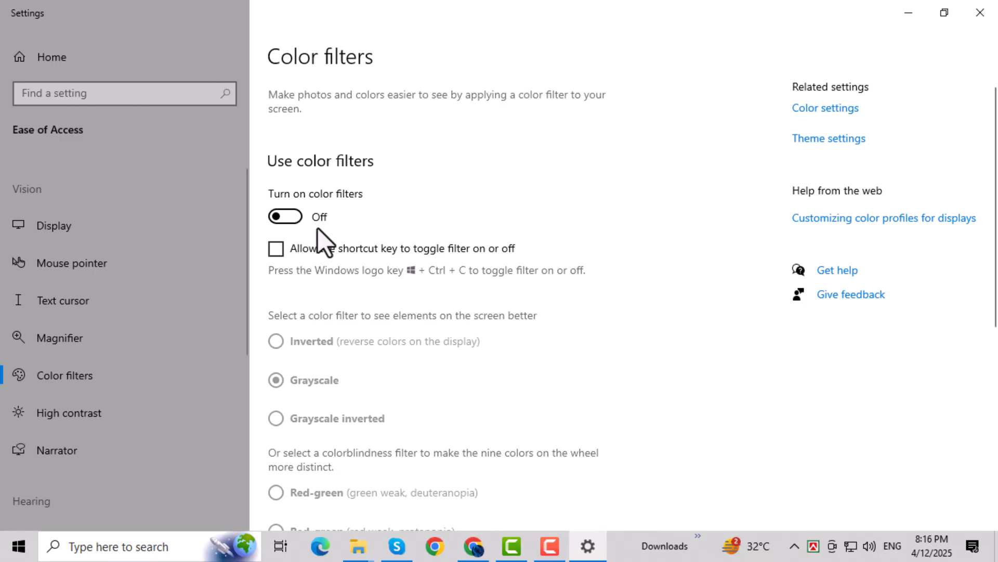
mouse_move(569, 388)
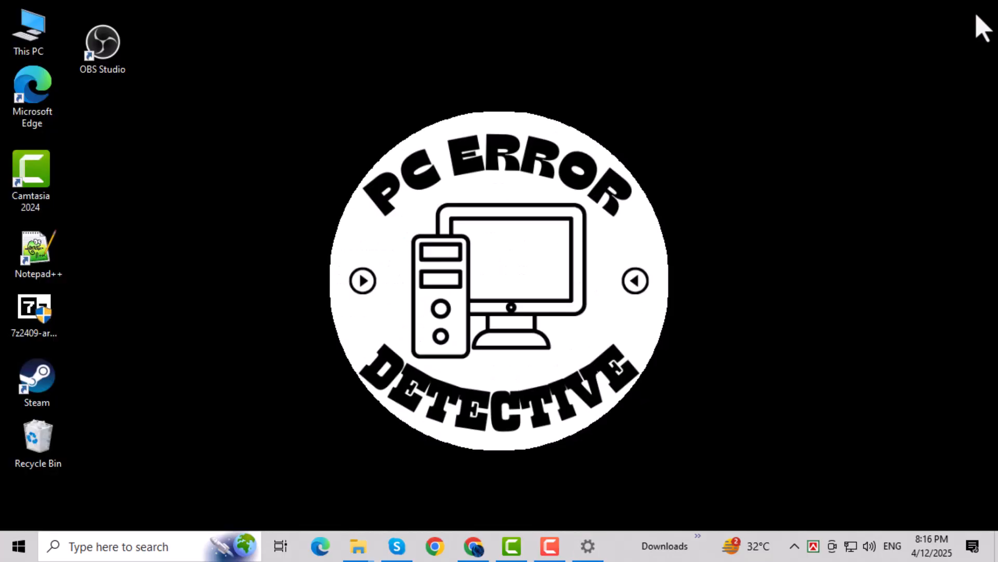
In Device Manager, expand Display adapters and view the Intel(R) HD Graphics properties
right_click(17, 543)
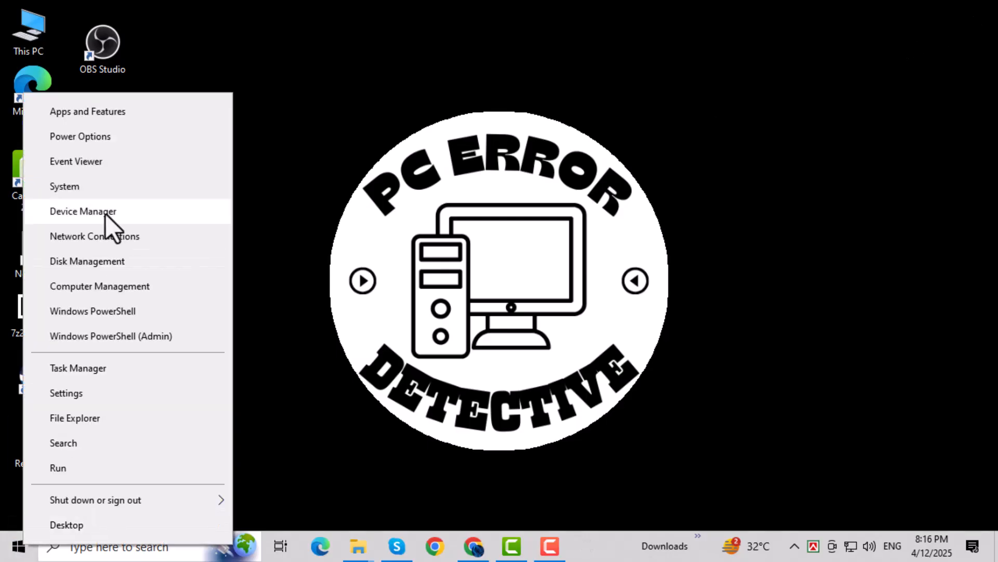
click(83, 212)
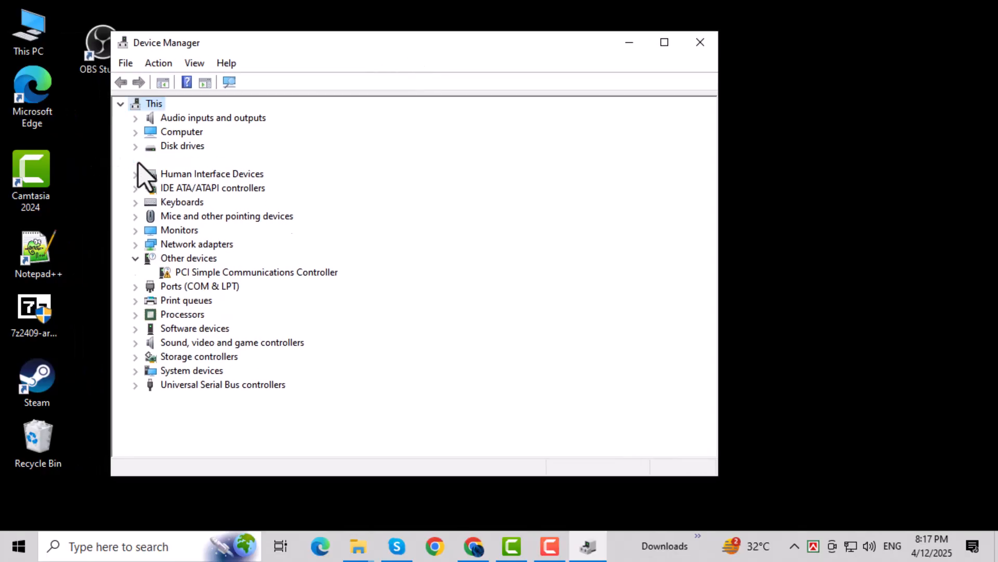
click(136, 161)
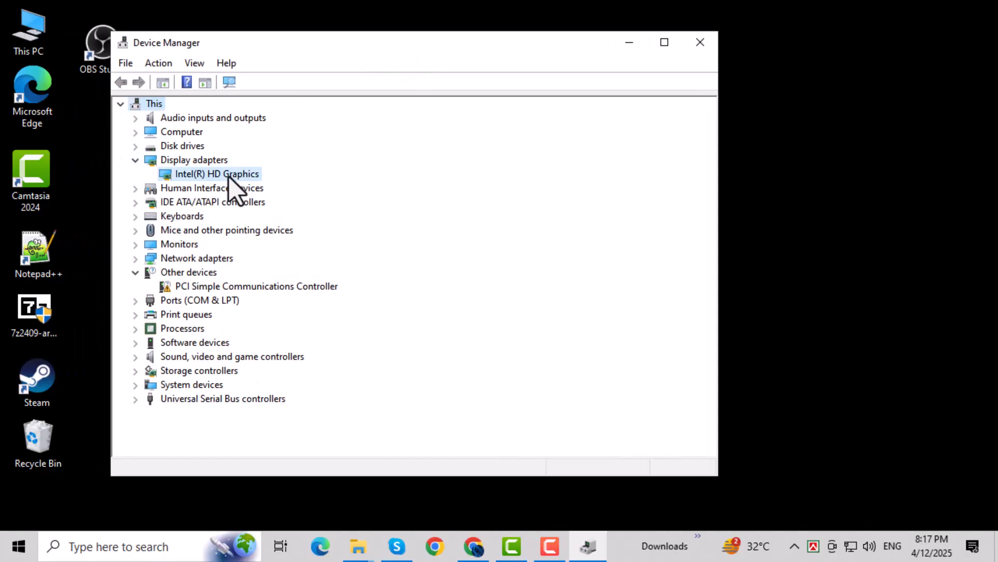
right_click(224, 174)
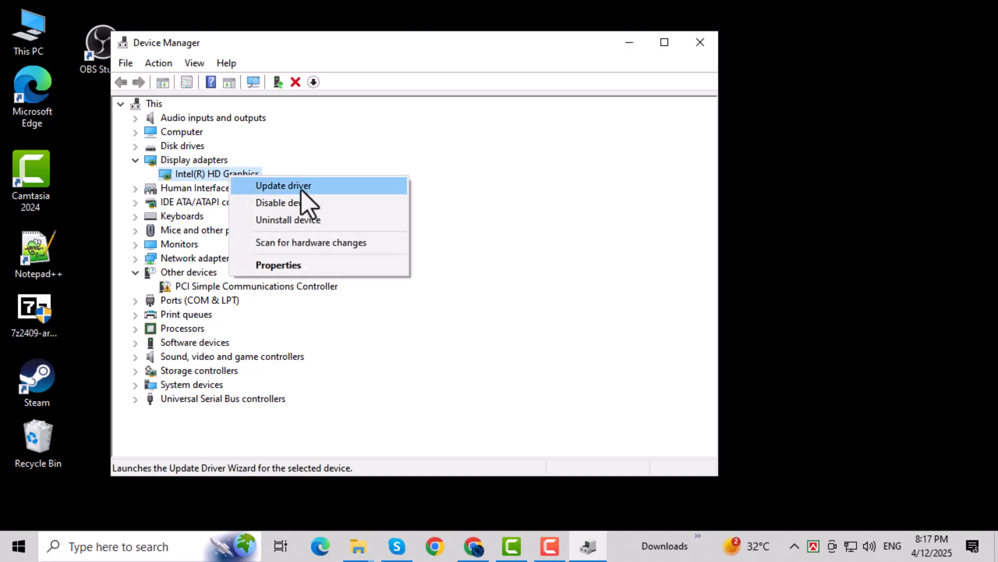
click(278, 264)
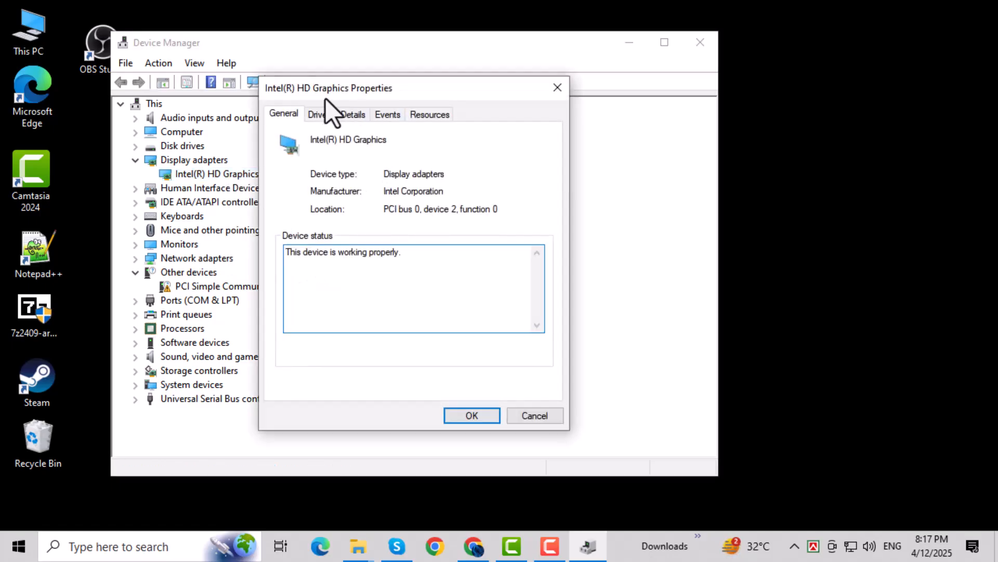
Review the Intel graphics driver (10.18.10.4252, 7/10/2015) and start Update Driver
click(319, 114)
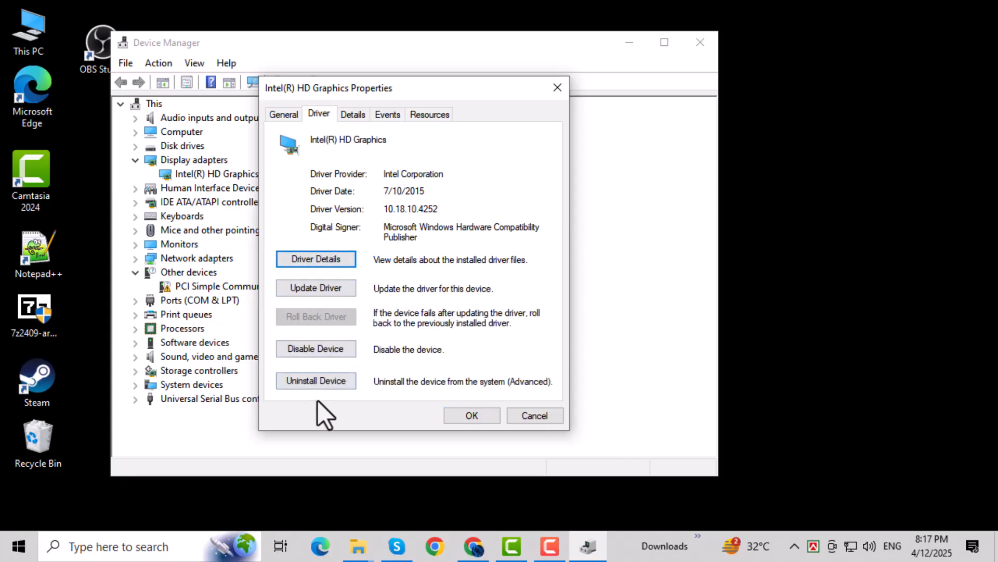
mouse_move(323, 289)
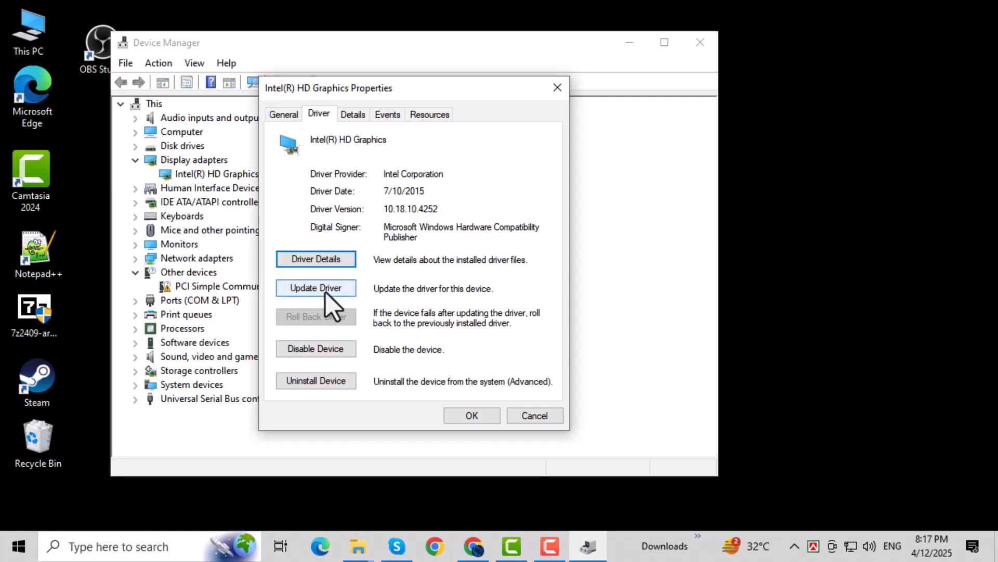
click(316, 288)
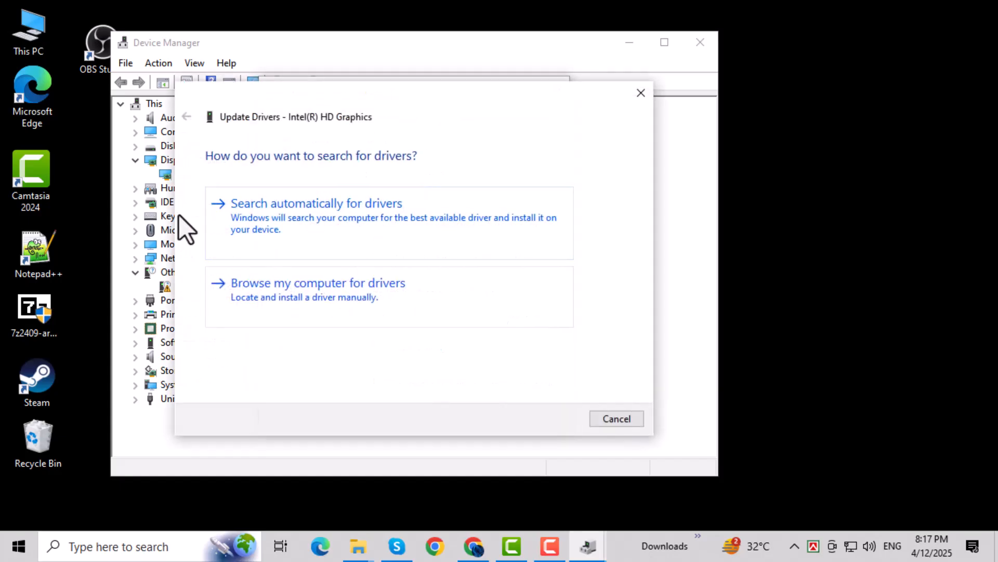
mouse_move(325, 249)
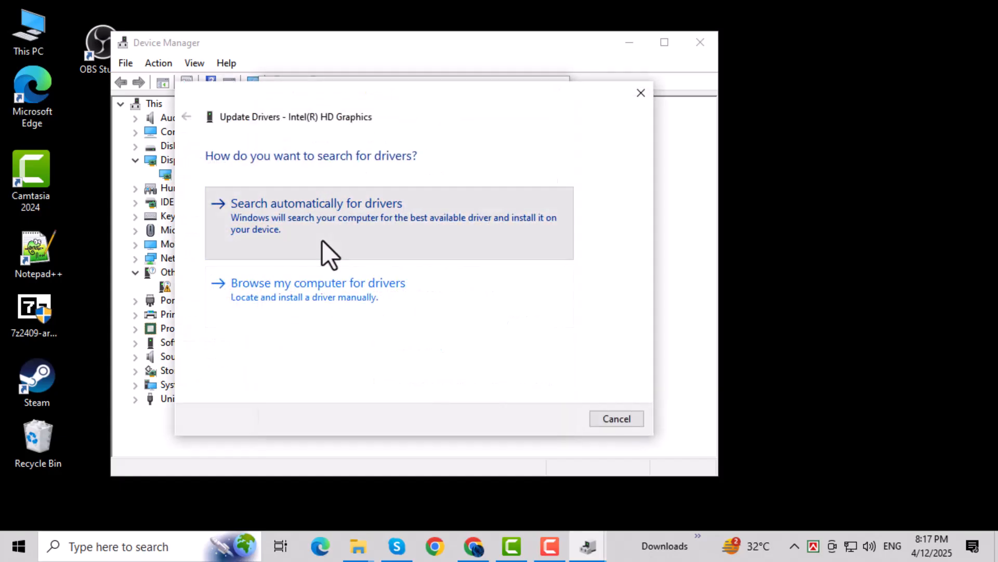
Search automatically for drivers; the best Intel(R) HD Graphics drivers are already installed
click(316, 203)
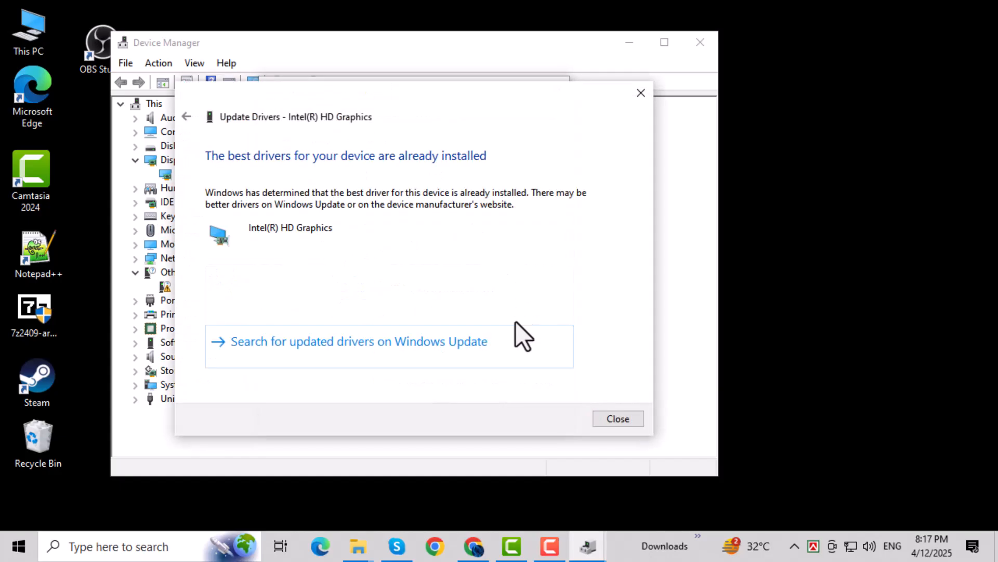
mouse_move(466, 392)
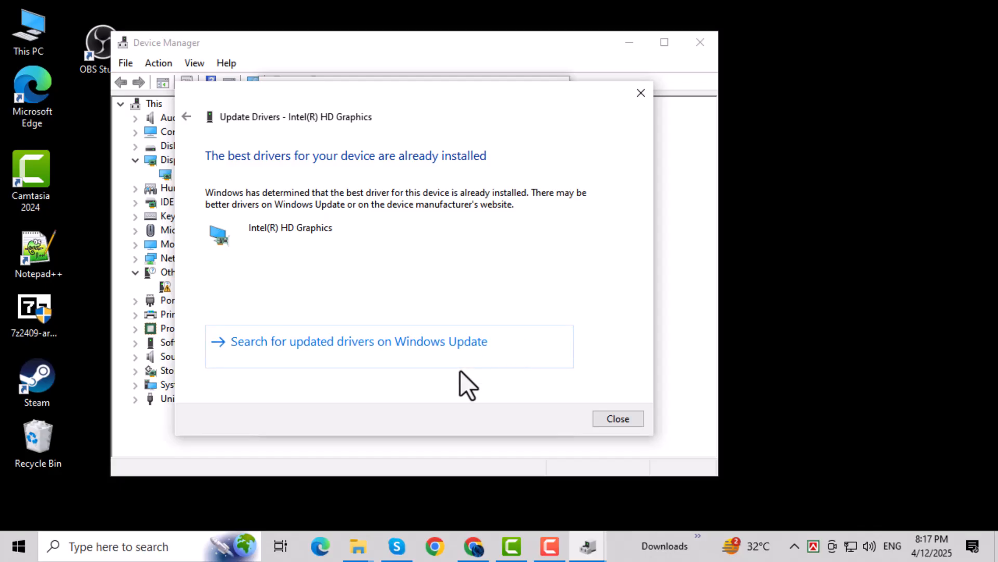
mouse_move(626, 86)
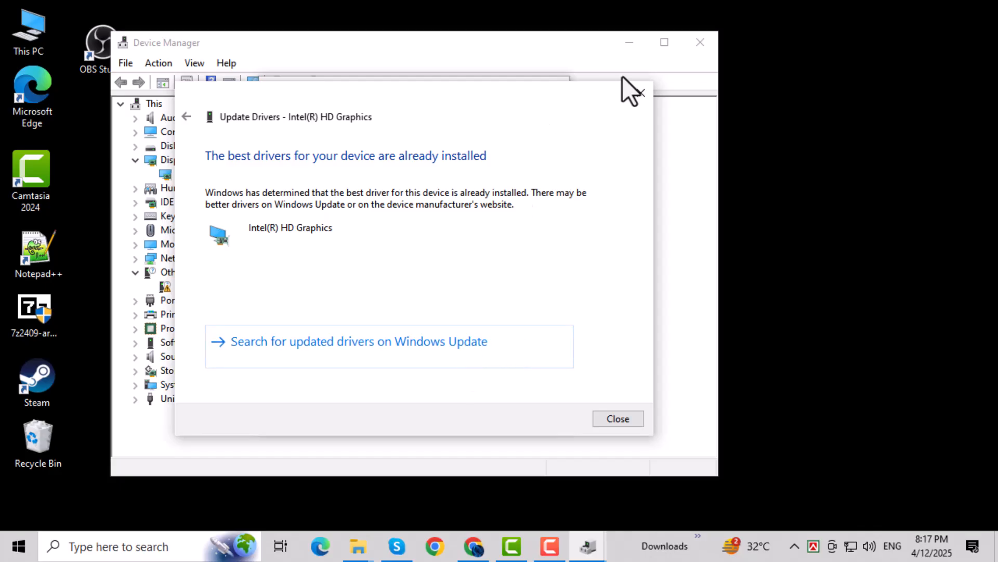
mouse_move(641, 106)
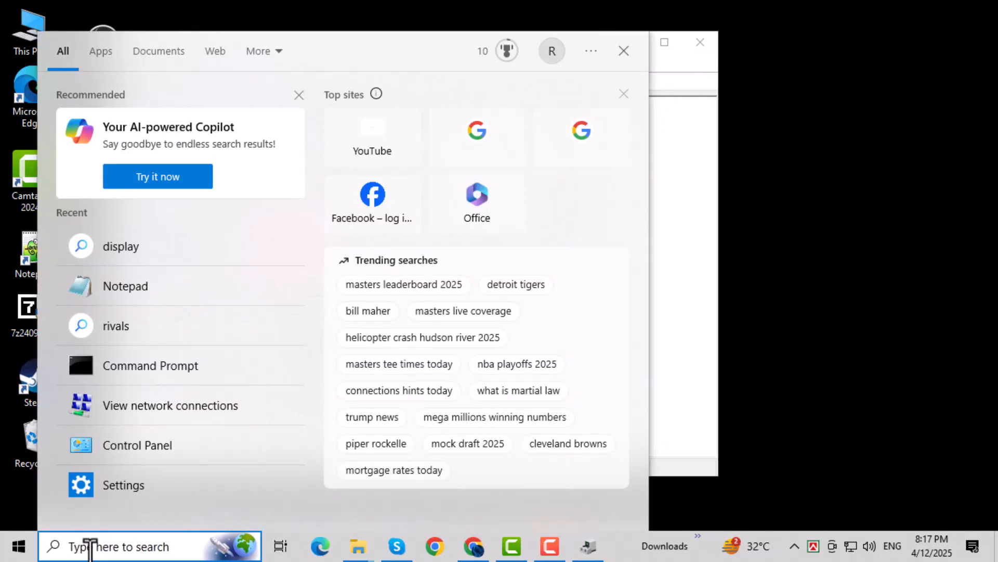
Find and launch the Check for updates system setting from taskbar search
text(up)
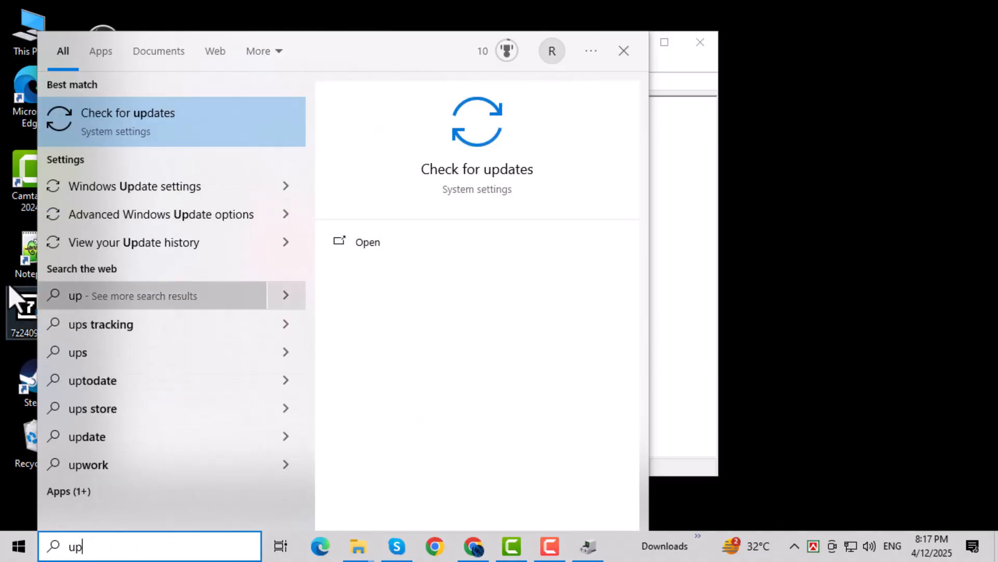
click(127, 120)
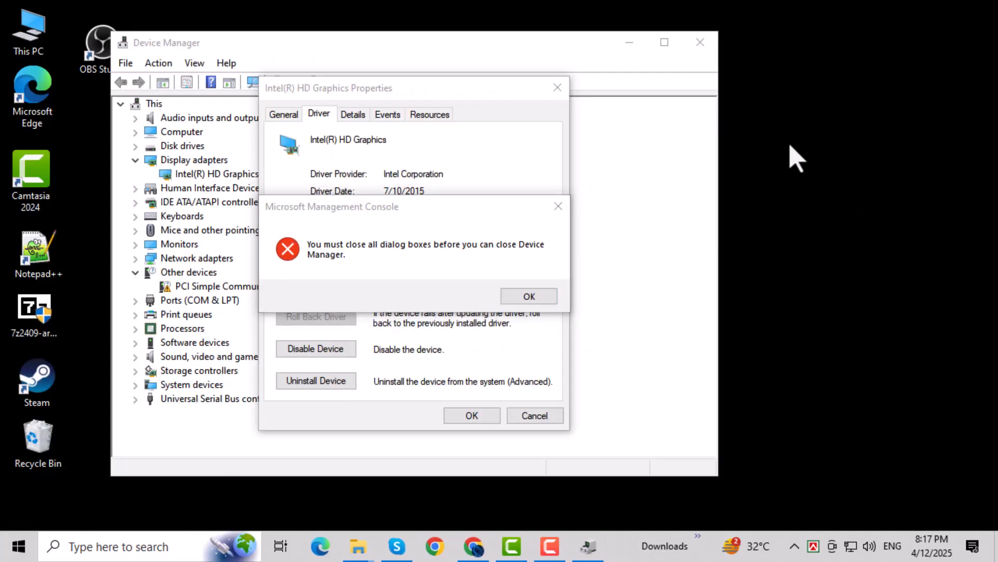
mouse_move(847, 347)
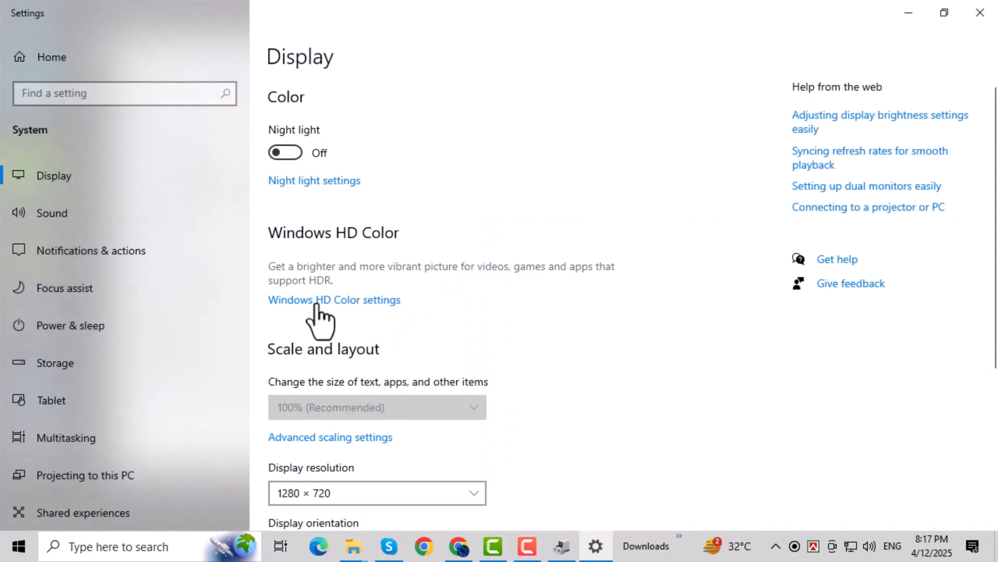
mouse_move(452, 429)
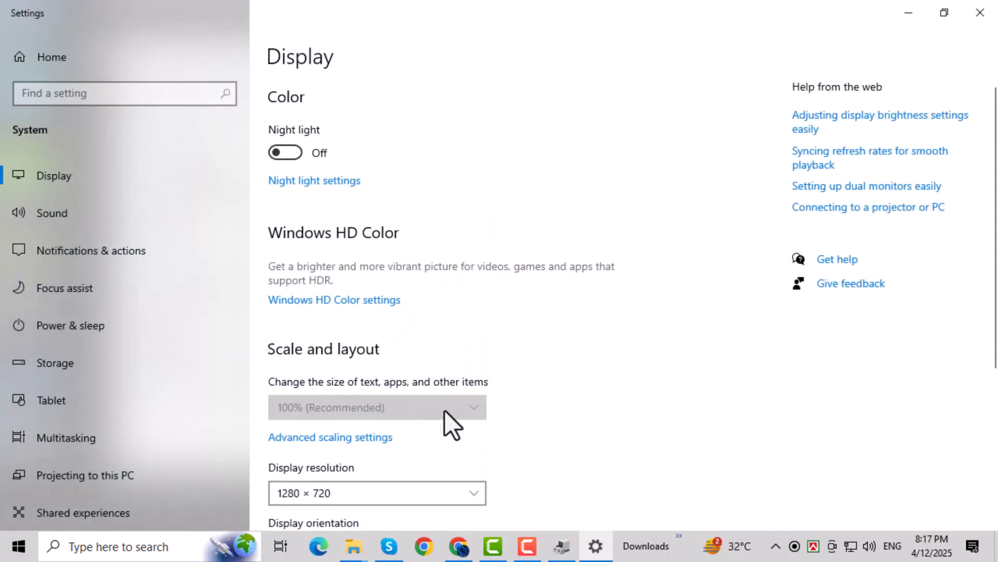
scroll(down, 3)
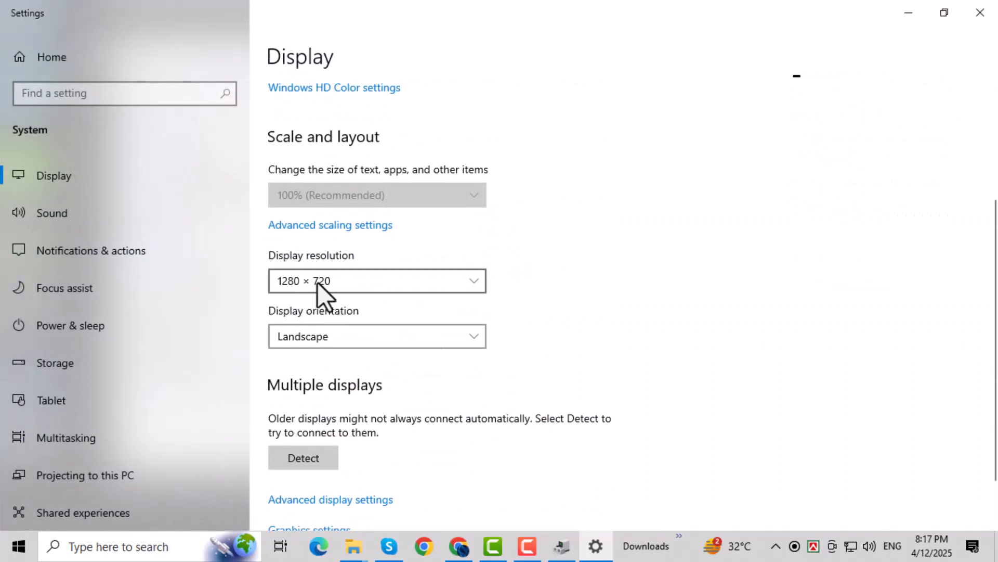
click(377, 281)
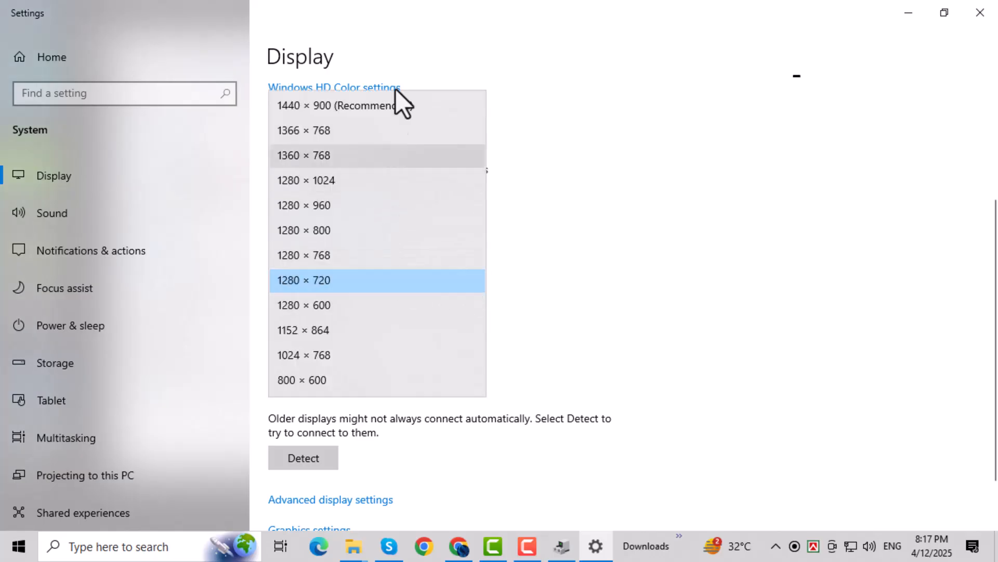
click(303, 279)
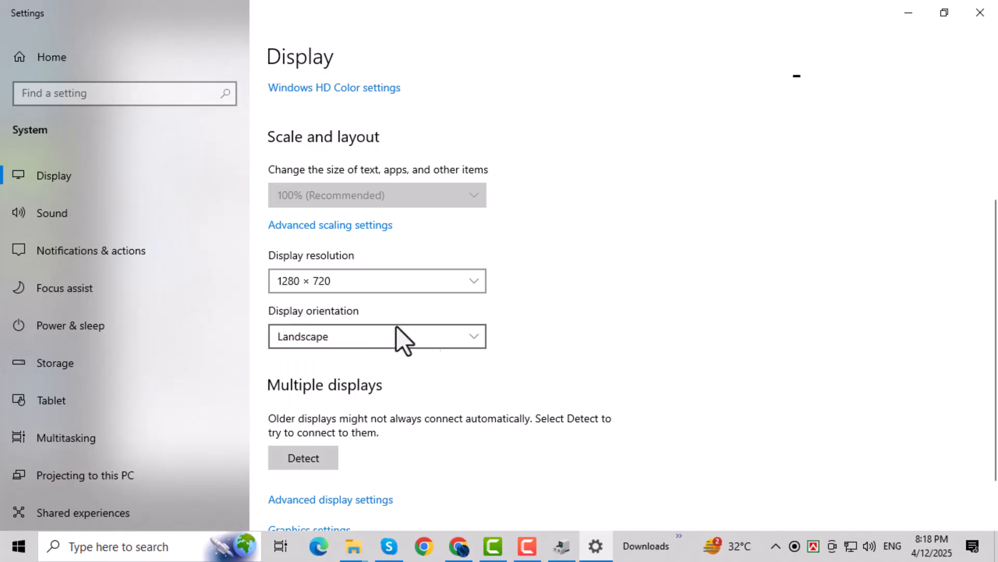
scroll(down, 3)
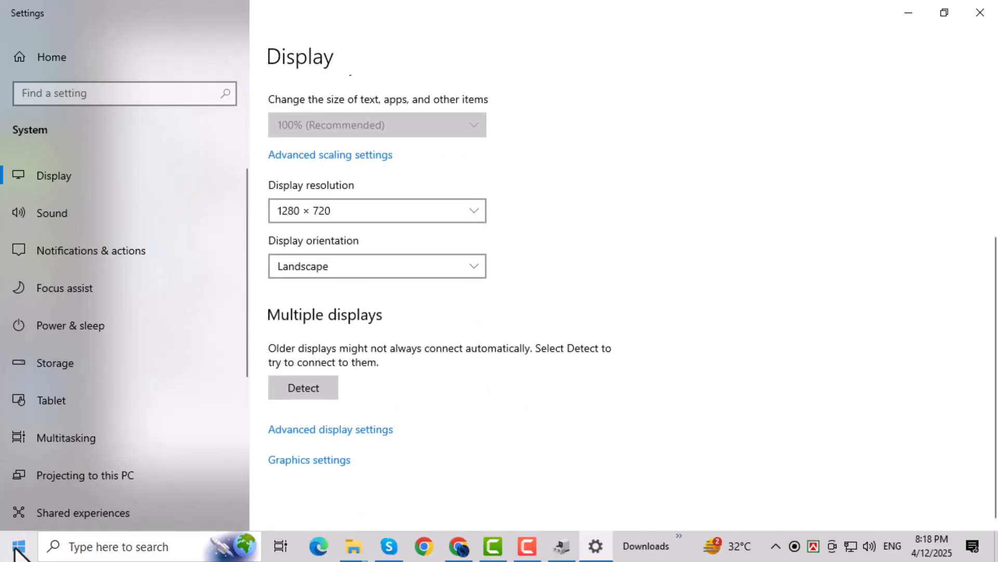
View the Start menu power options for Restart, then close the Settings window
click(19, 542)
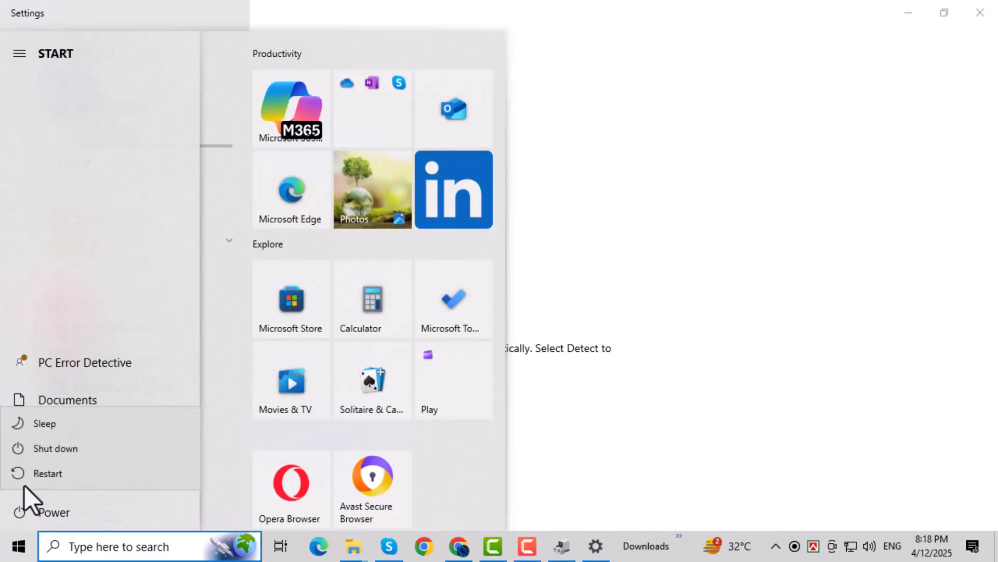
mouse_move(639, 450)
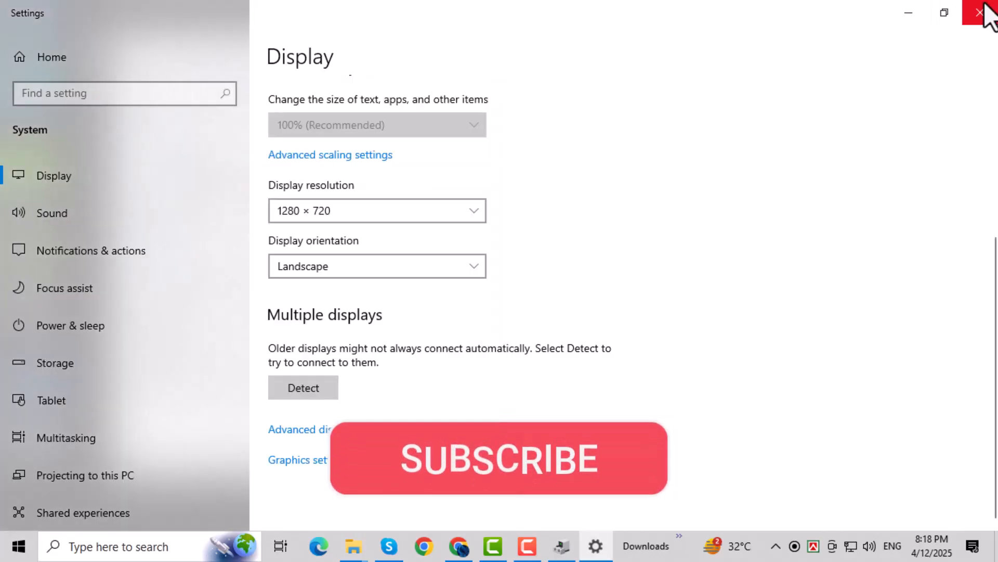
click(978, 13)
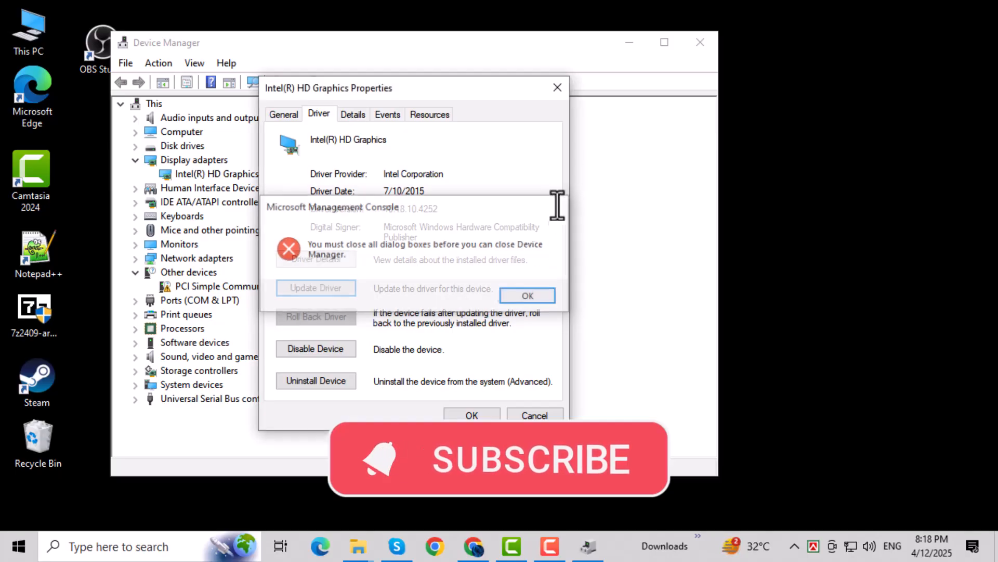